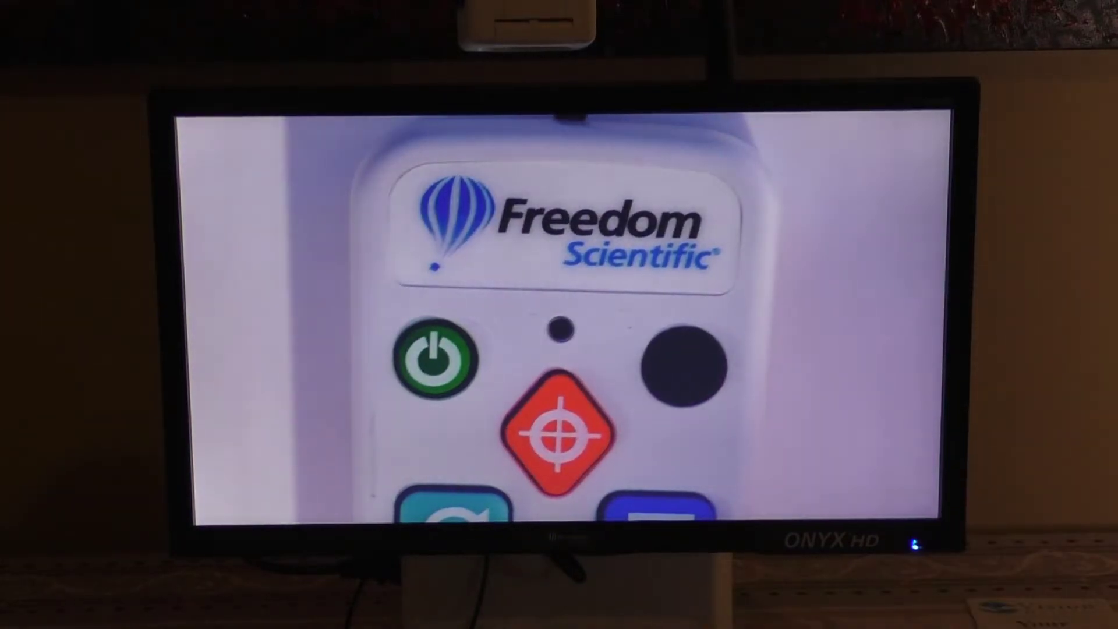
- Press zoom minus on the remote until the entire remote control is visible
click(685, 356)
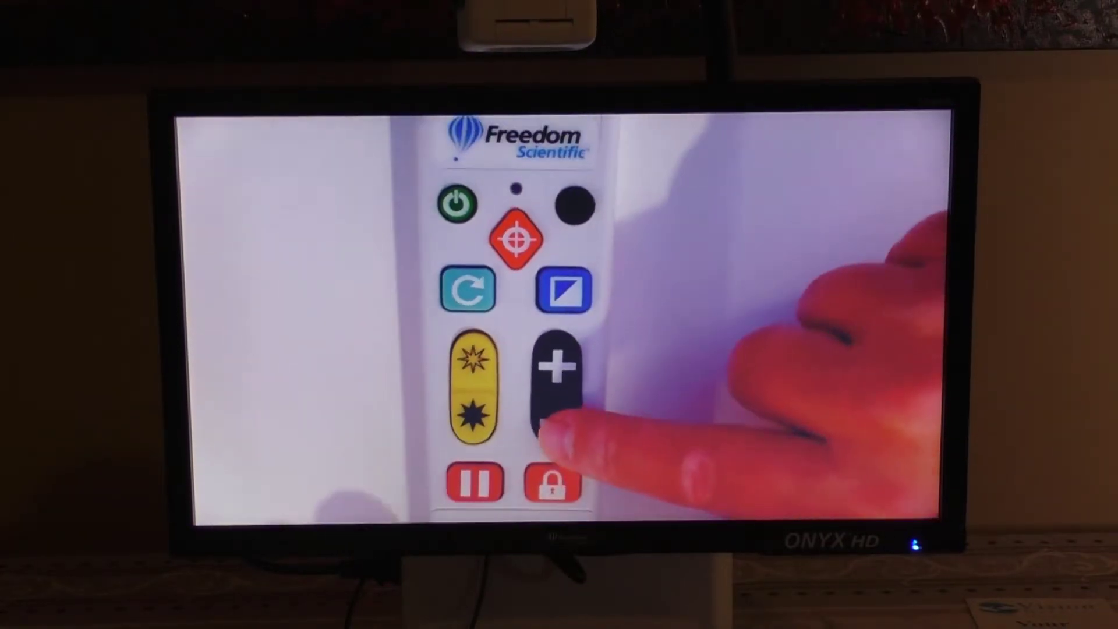
- Magnify the Vision Helpers mission statement paragraph with zoom plus until it fills the screen
click(558, 367)
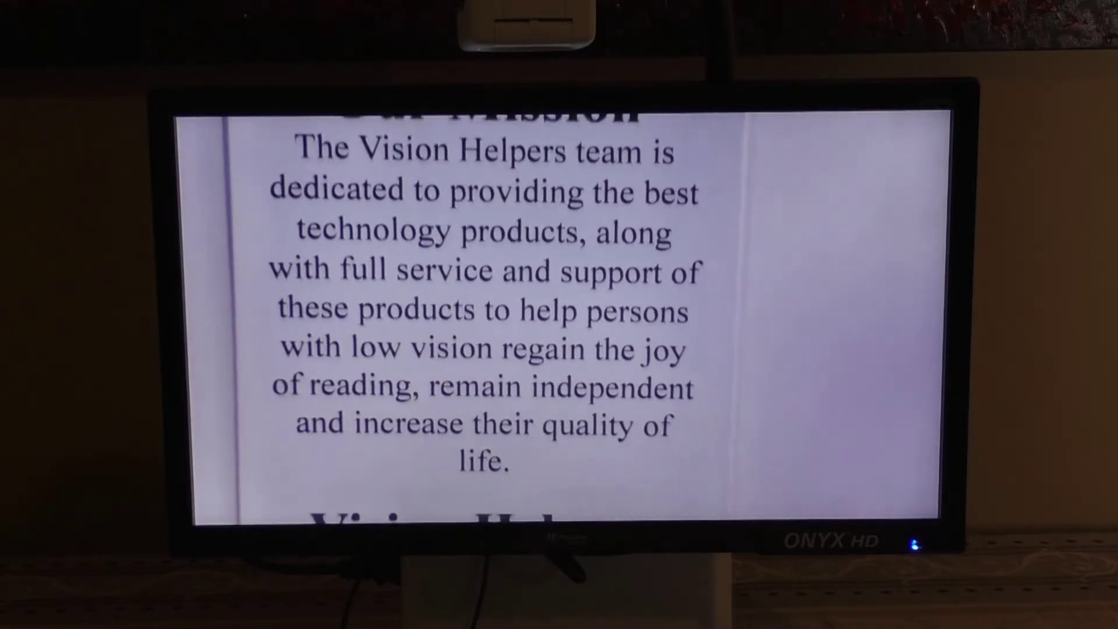
scroll(down, 3)
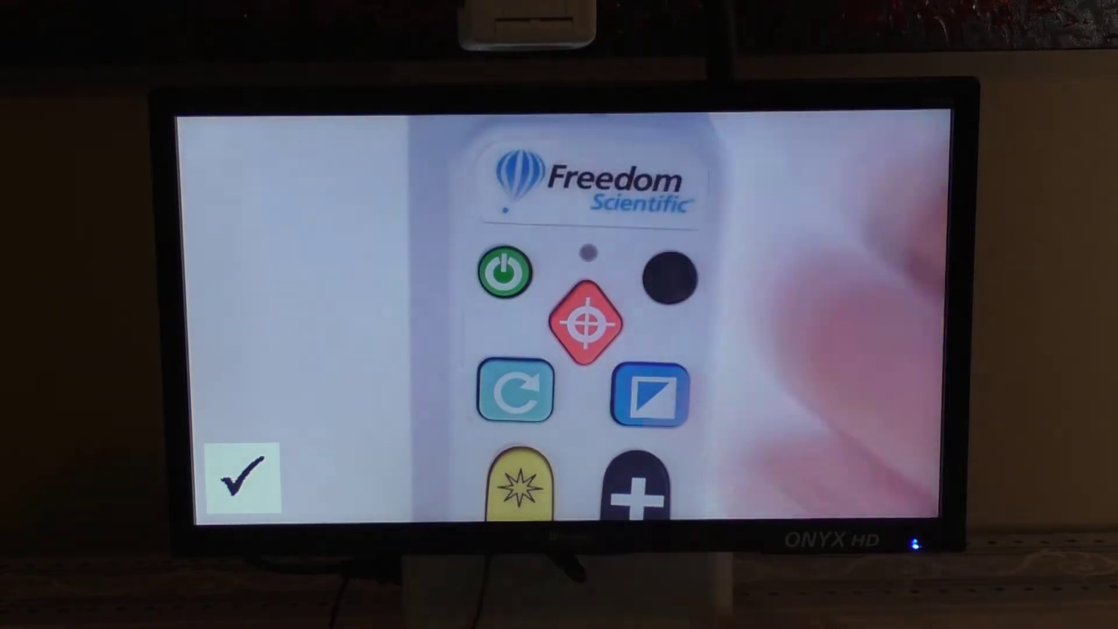
- Press the remote's setting button to confirm, showing a checkmark in the corner
click(648, 394)
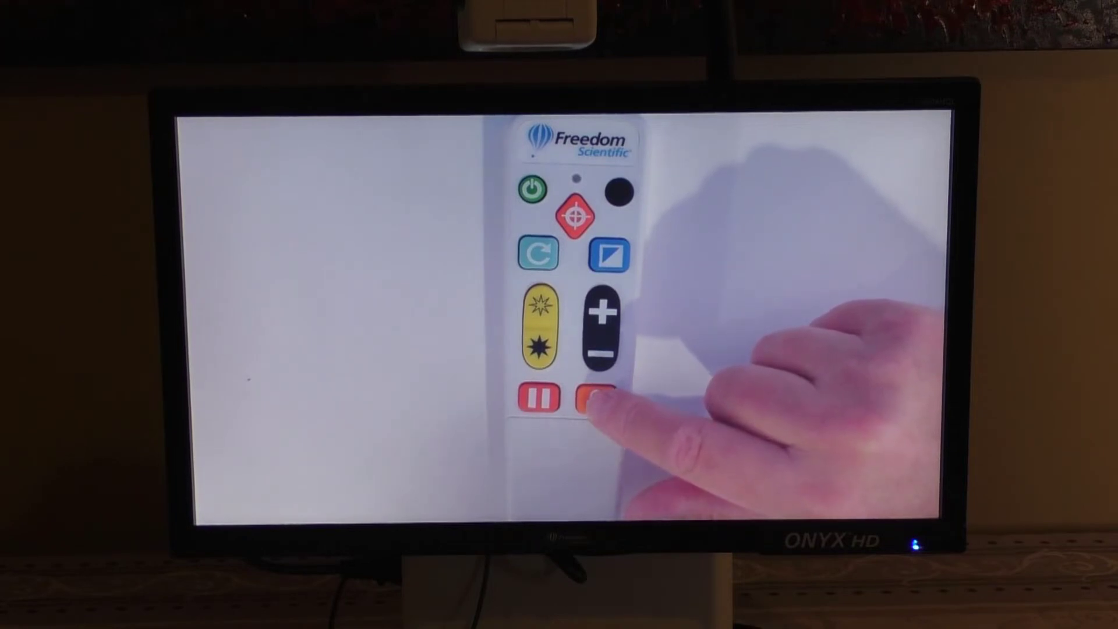
- Press the orange Lock button to freeze the magnified brochure view with the lock indicator
click(594, 398)
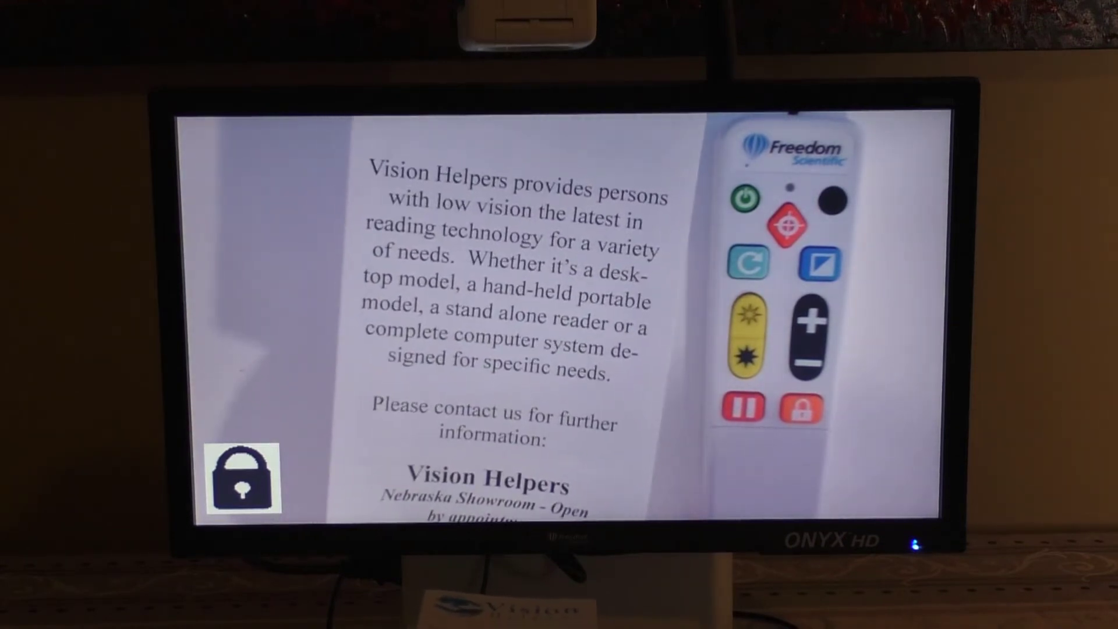
click(801, 407)
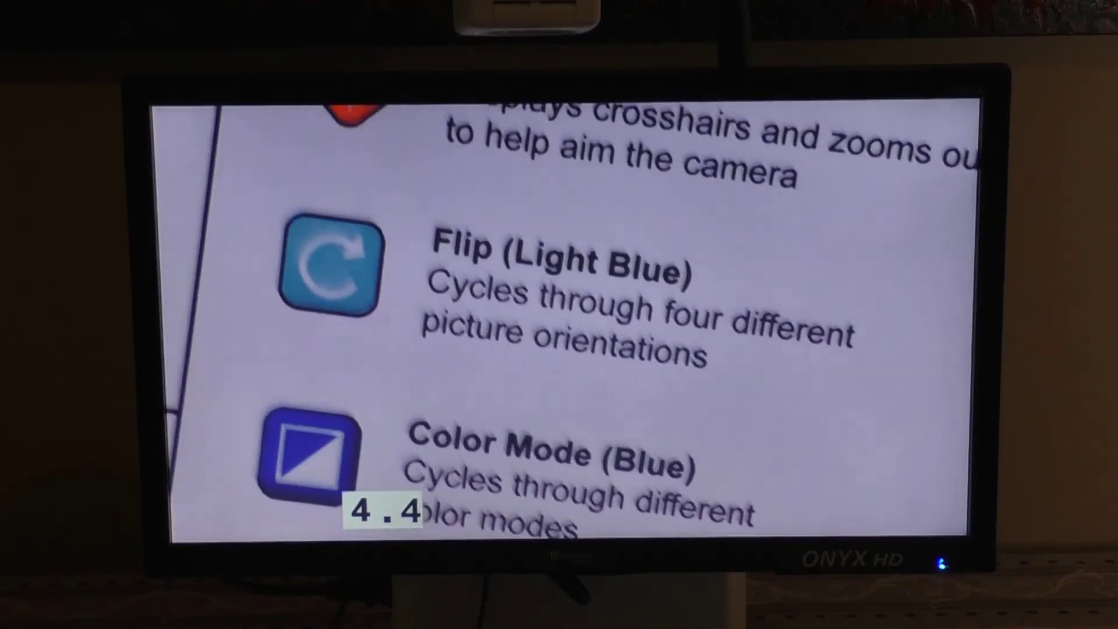
- Move across the quick reference card to read the Advanced, Find, Focus and Read sections
scroll(down, 3)
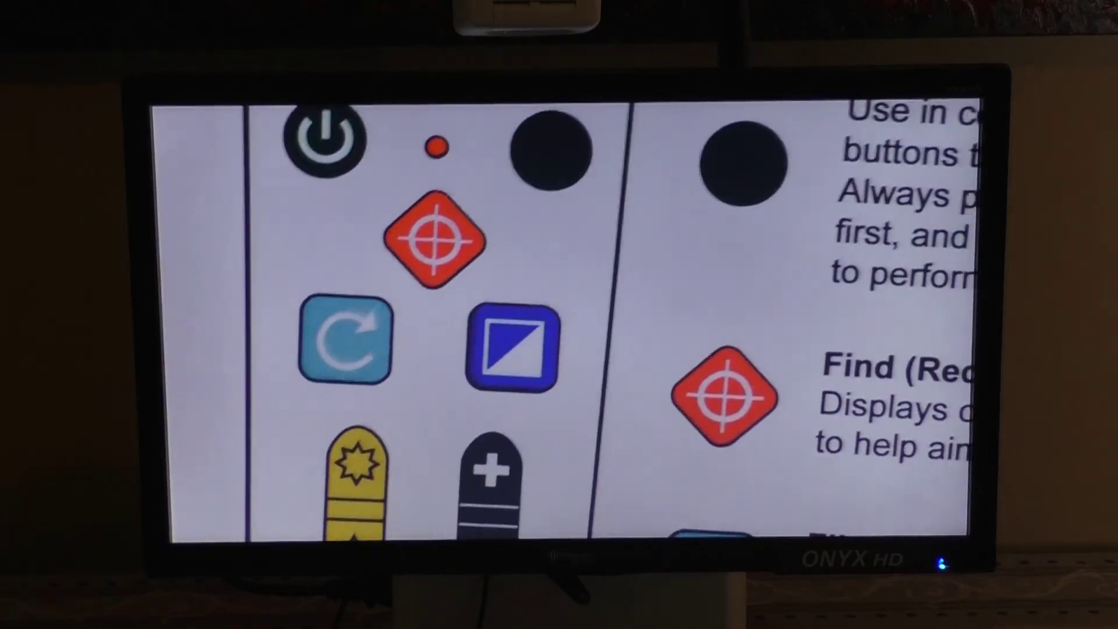
scroll(down, 3)
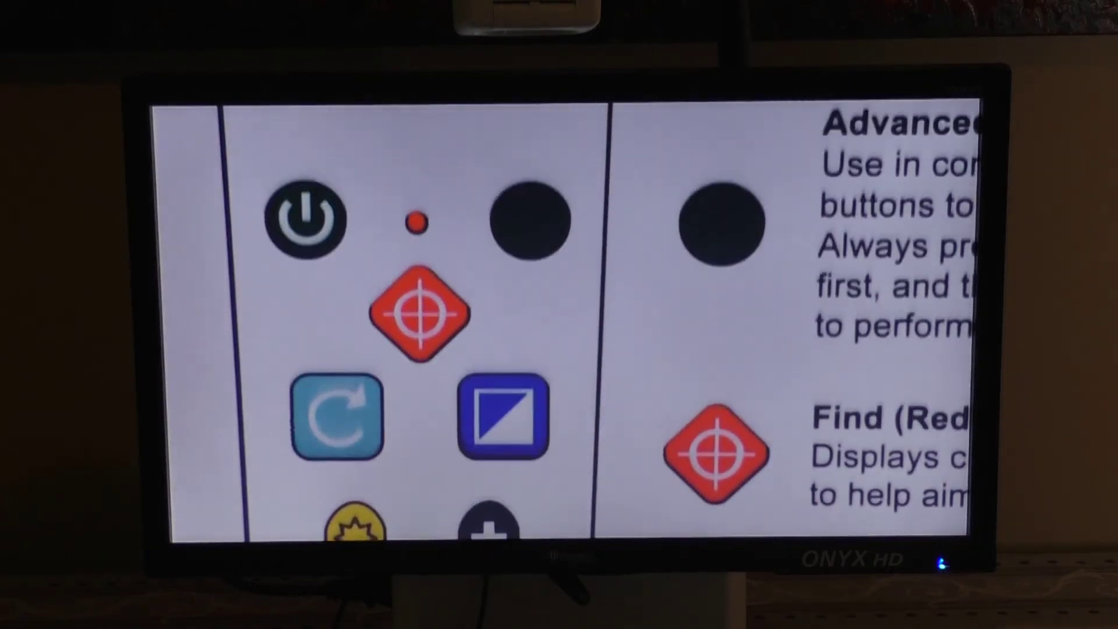
scroll(down, 3)
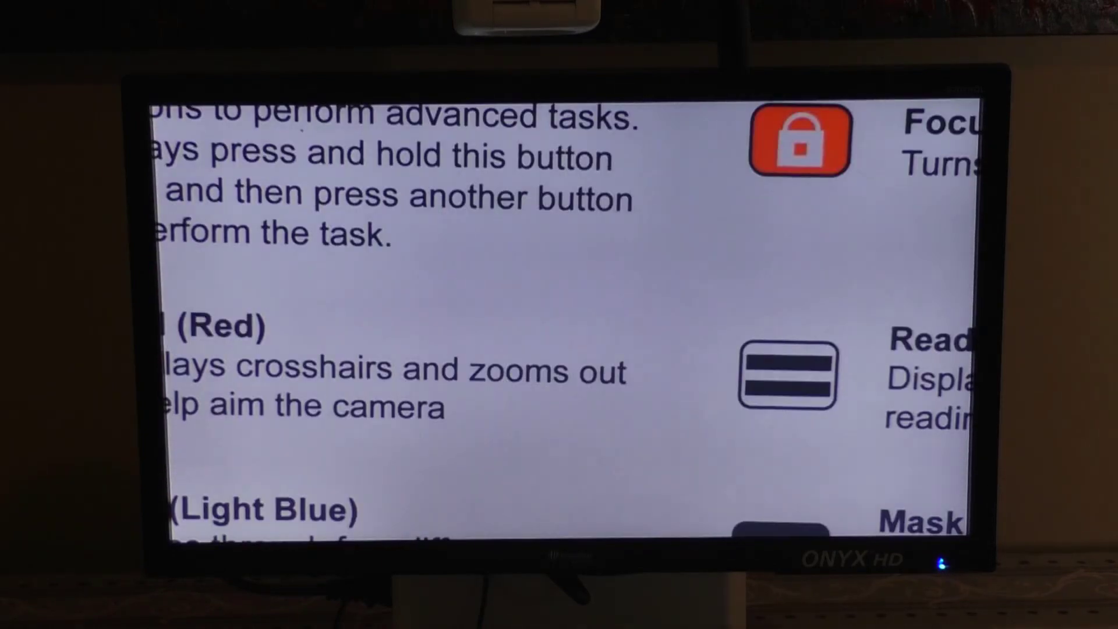